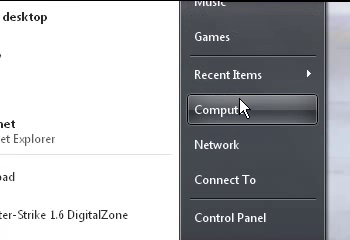
Right-click Computer in the Start menu and choose Properties to open the System window
right_click(230, 103)
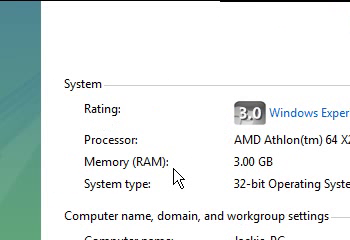
scroll("down", 3)
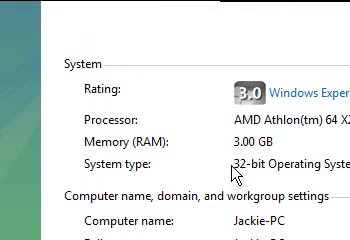
scroll("down", 3)
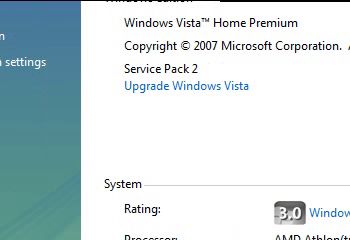